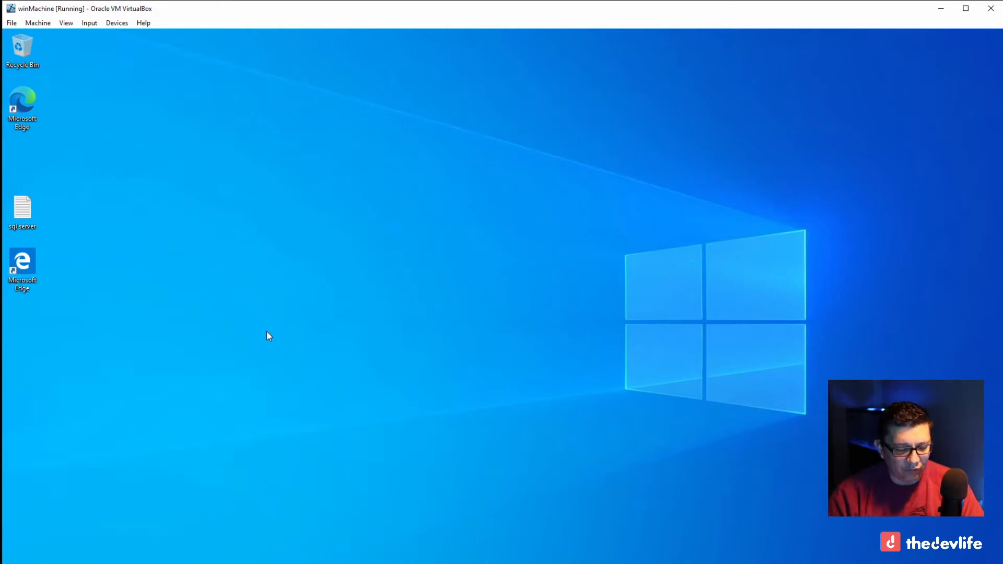
- Search 'ssms' in the Start menu and launch SQL Server Management Studio 18
{"action": "left_click", "coordinate": [8, 559]}
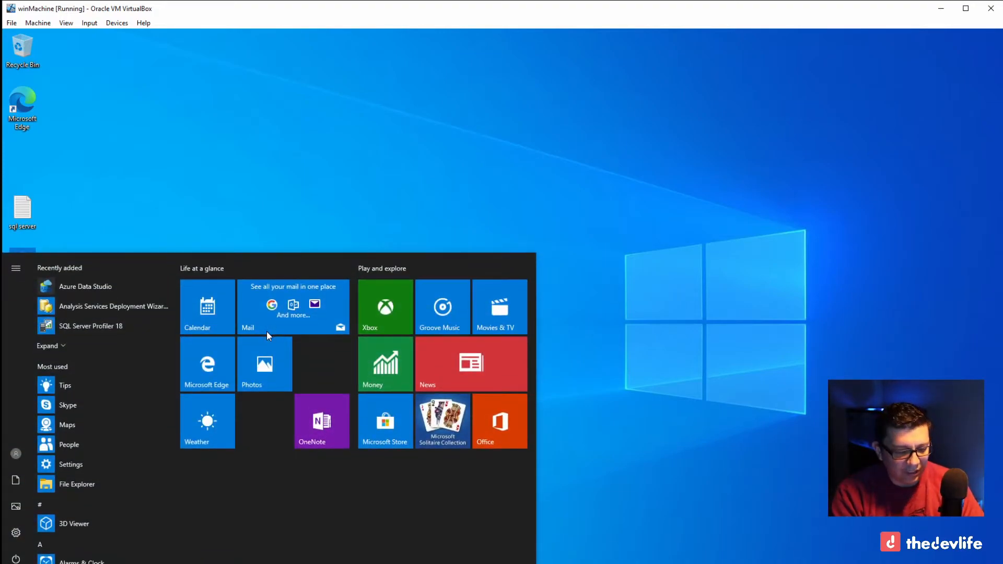
{"action": "type", "text": "ssms"}
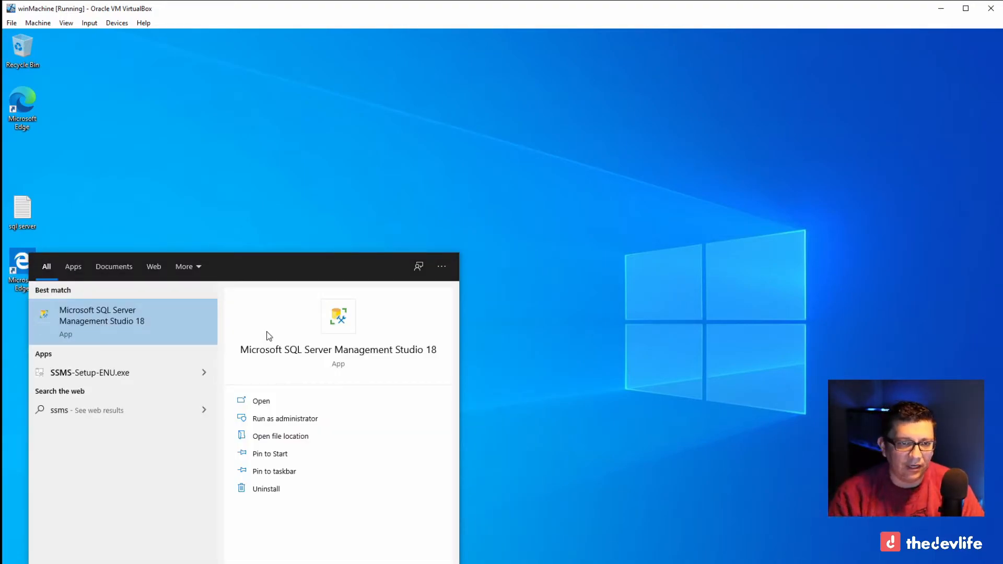
{"action": "mouse_move", "coordinate": [120, 327]}
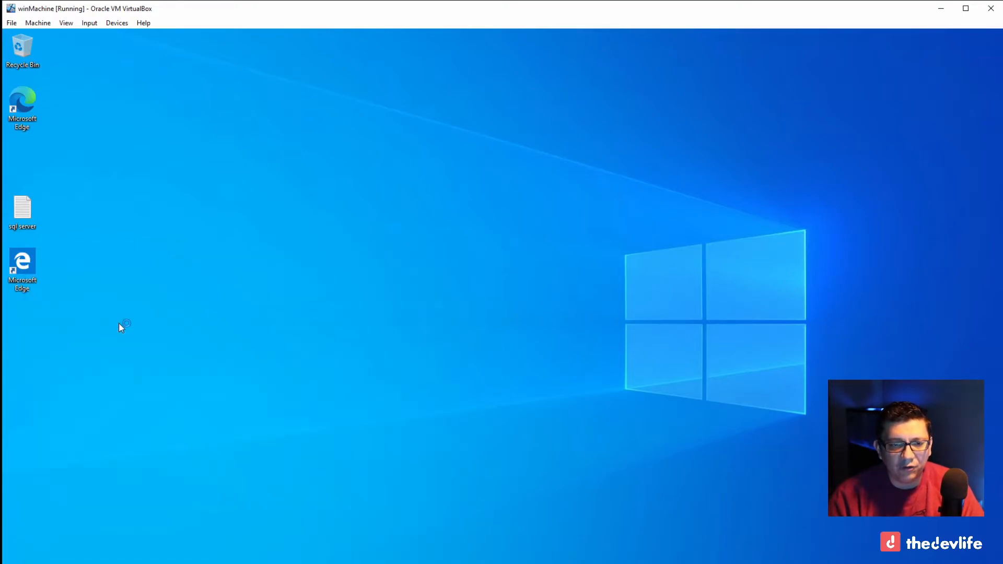
{"action": "double_click", "coordinate": [23, 212]}
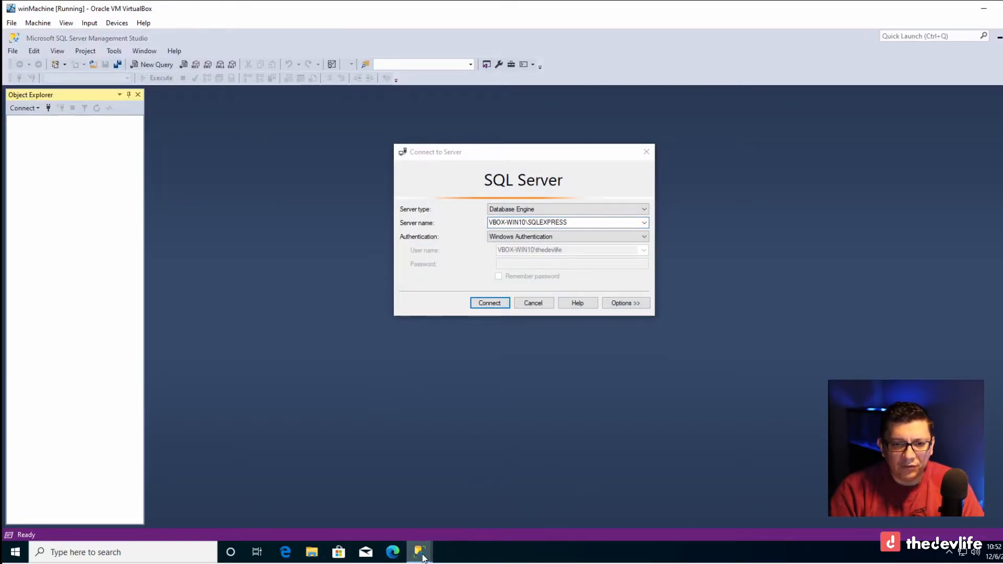
{"action": "mouse_move", "coordinate": [408, 519]}
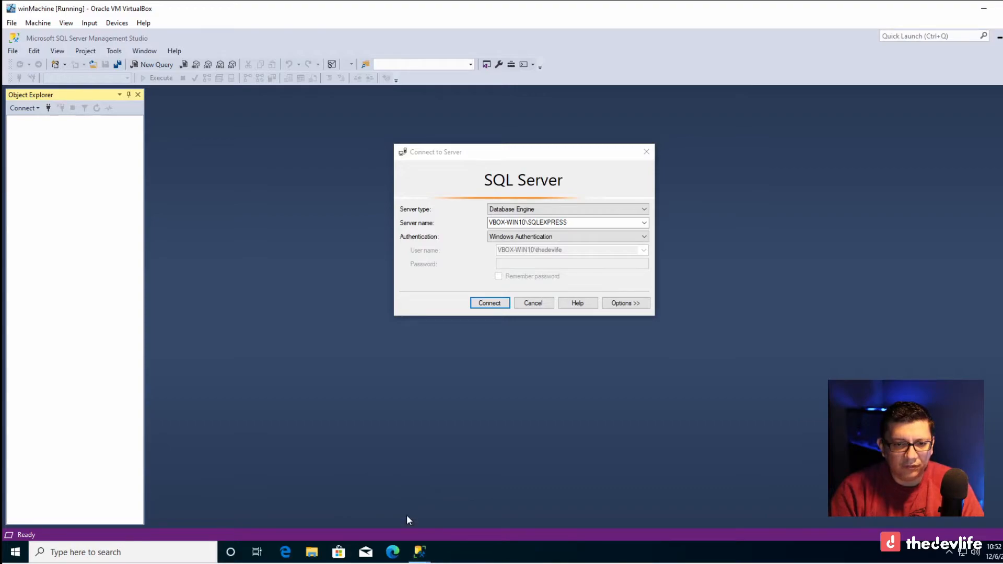
{"action": "mouse_move", "coordinate": [610, 252]}
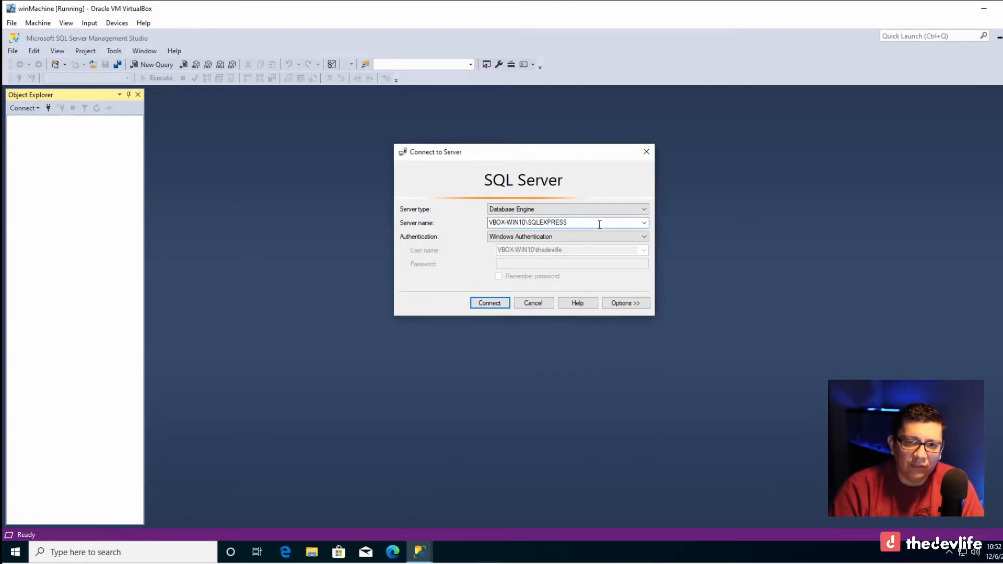
- Inspect the suggested server name VBOX-WIN10\SQLEXPRESS in the Connect to Server dialog
{"action": "left_click", "coordinate": [644, 223]}
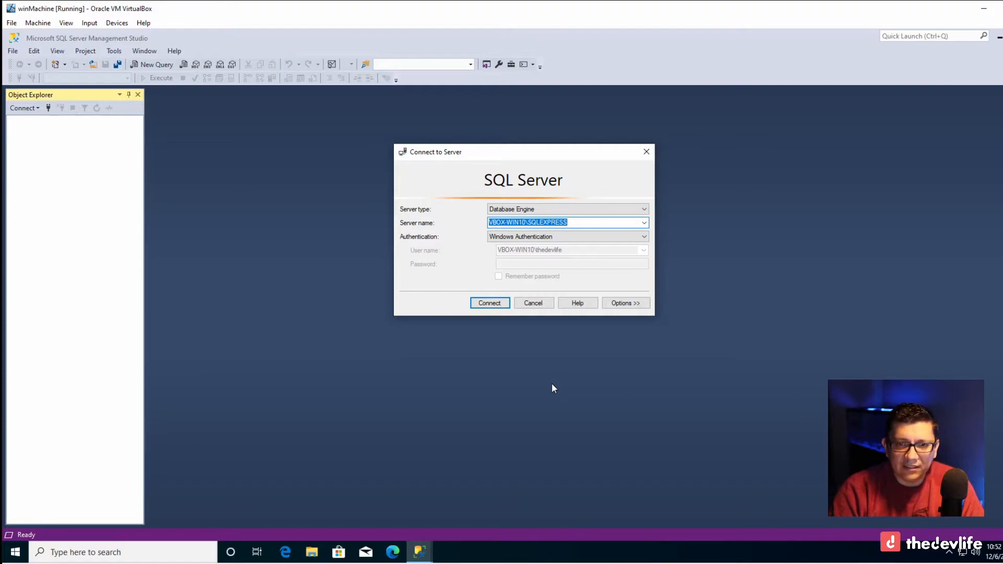
{"action": "mouse_move", "coordinate": [577, 298]}
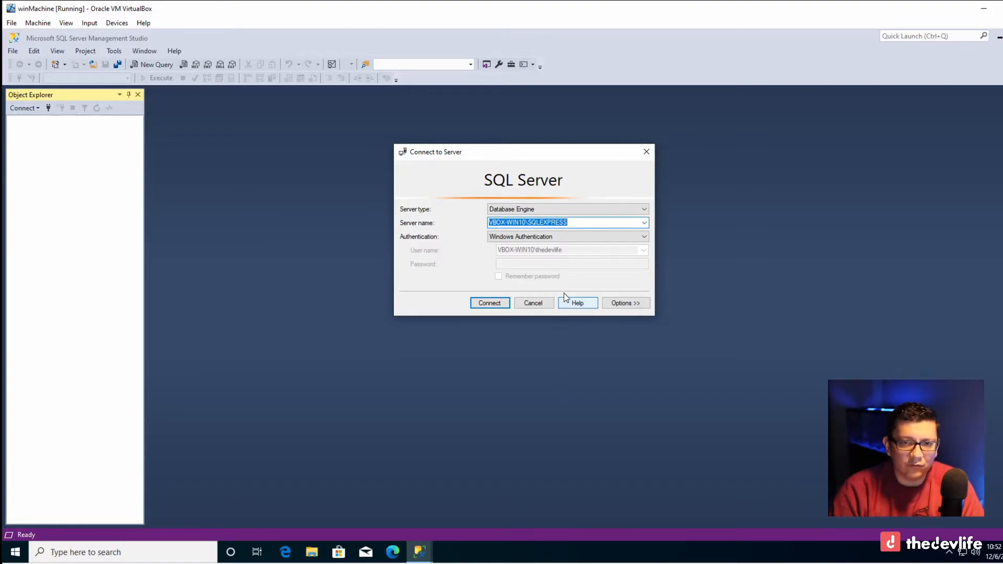
{"action": "left_click", "coordinate": [520, 222]}
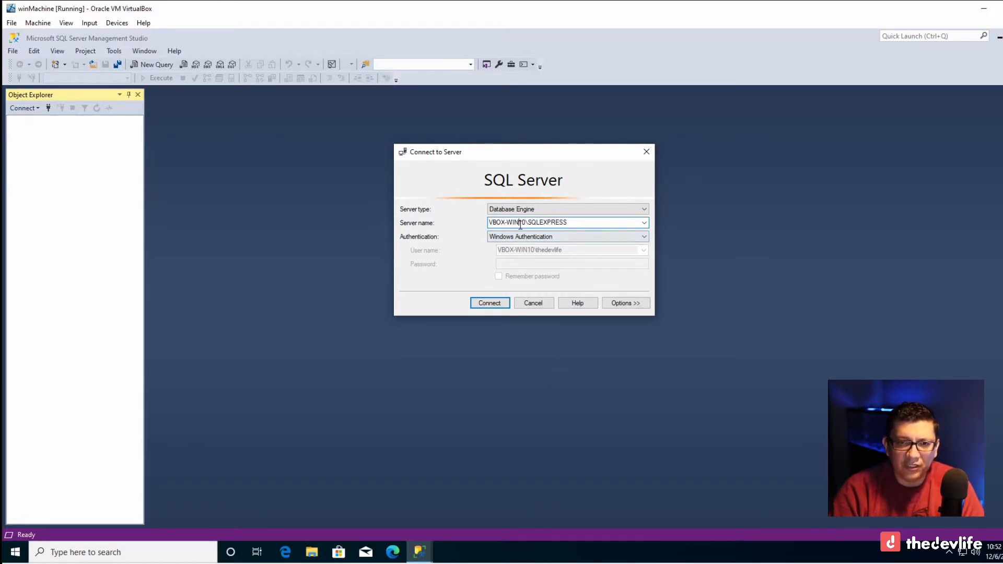
{"action": "mouse_move", "coordinate": [441, 509]}
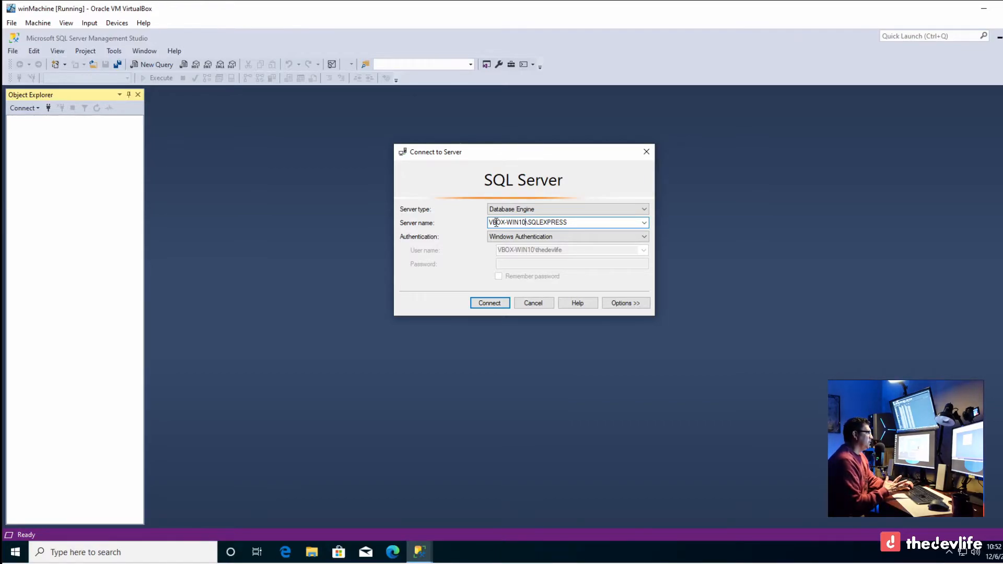
{"action": "mouse_move", "coordinate": [572, 361]}
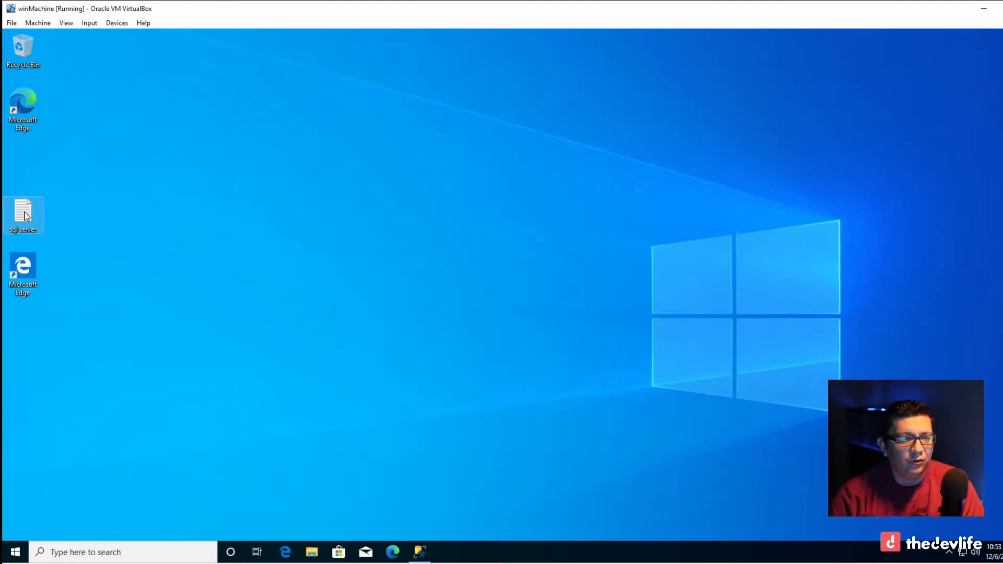
- Read localhost\SQLEXPRESS from the sql server note's connection string, then close Notepad
{"action": "double_click", "coordinate": [23, 216]}
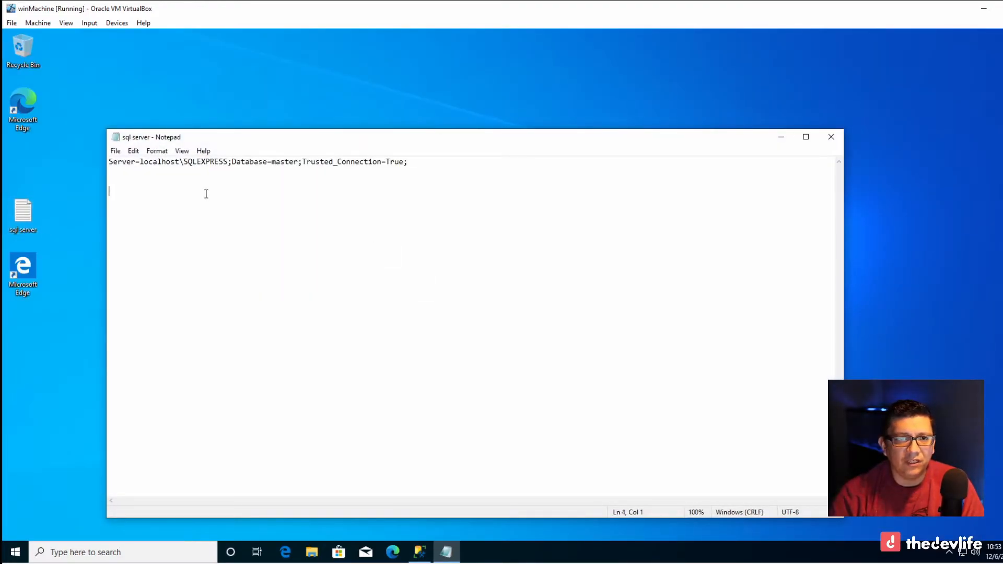
{"action": "double_click", "coordinate": [159, 161]}
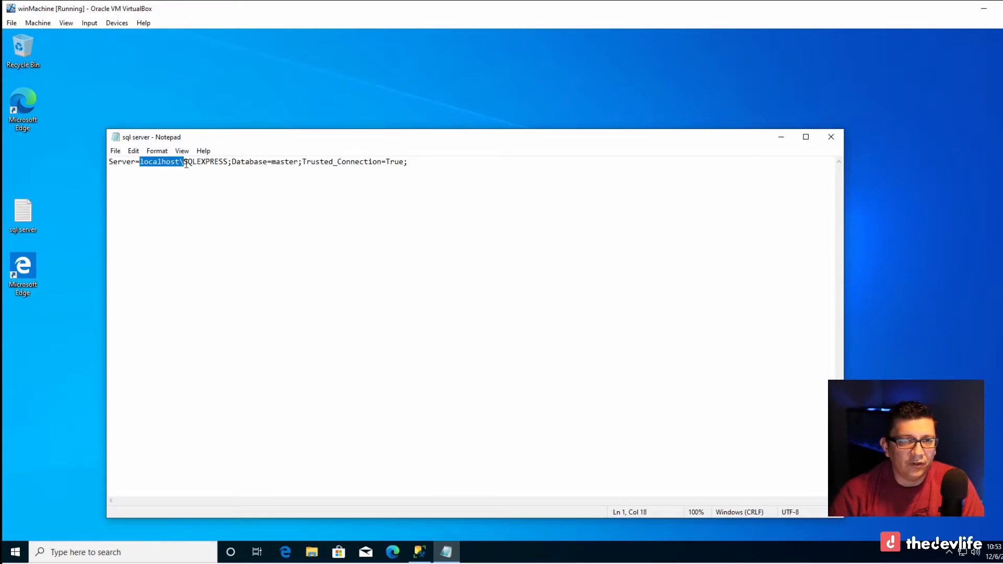
{"action": "left_click_drag", "start_coordinate": [185, 161], "coordinate": [229, 161]}
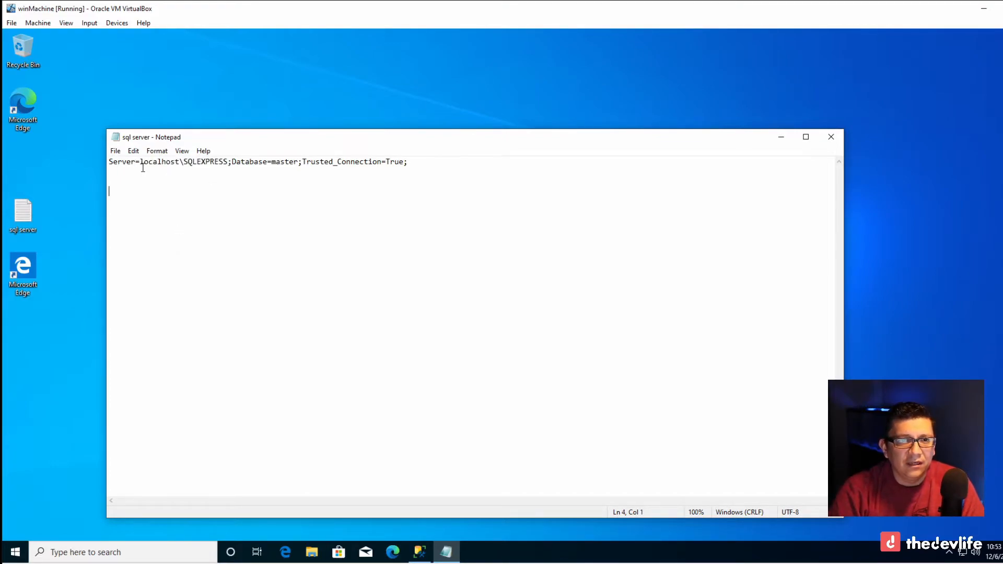
{"action": "double_click", "coordinate": [159, 161]}
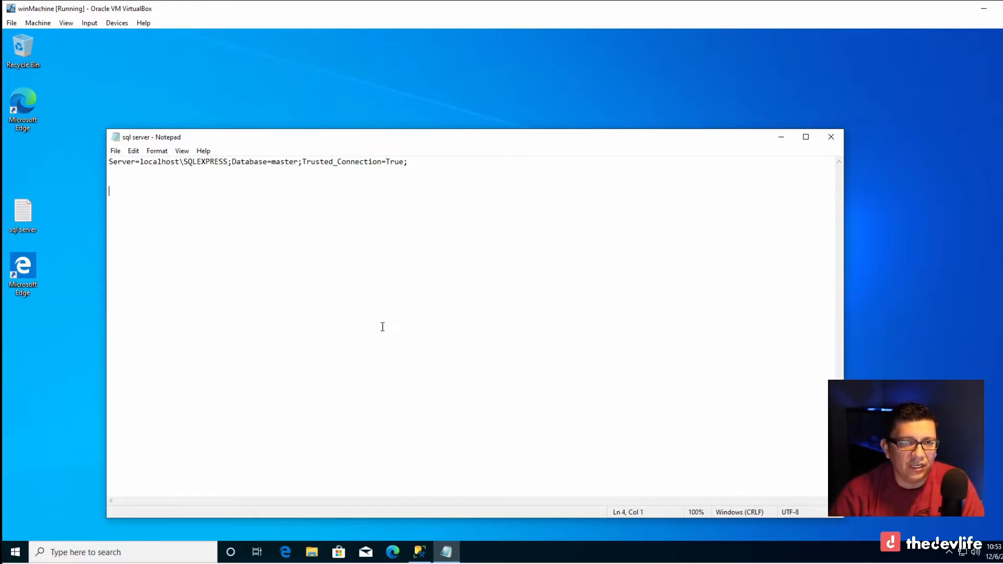
{"action": "mouse_move", "coordinate": [420, 552]}
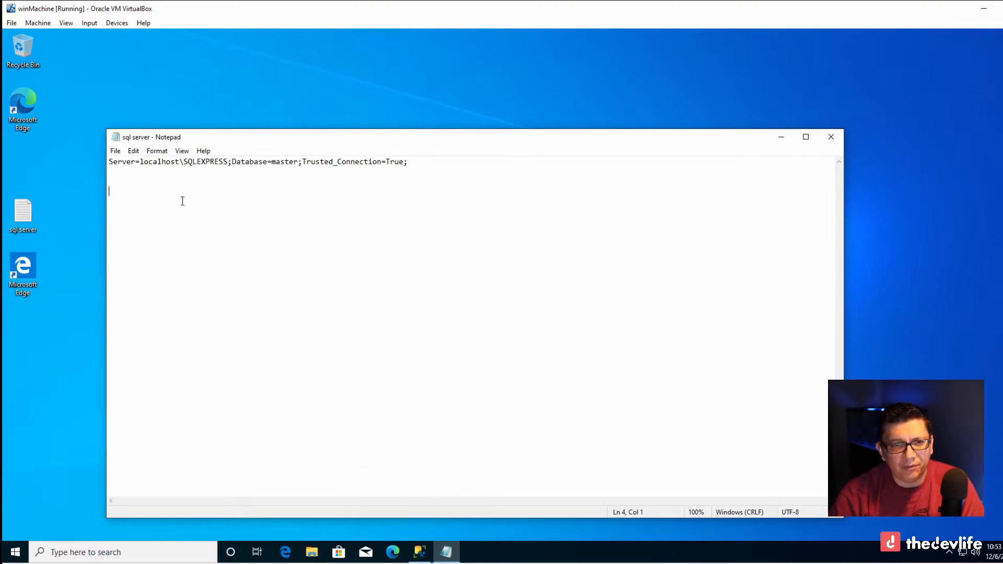
{"action": "mouse_move", "coordinate": [142, 162]}
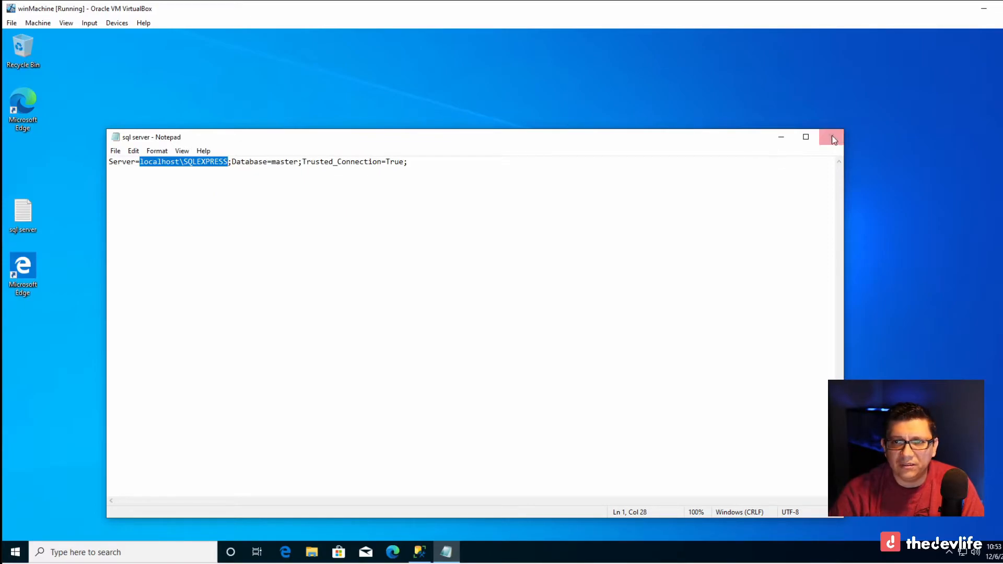
{"action": "left_click", "coordinate": [832, 137]}
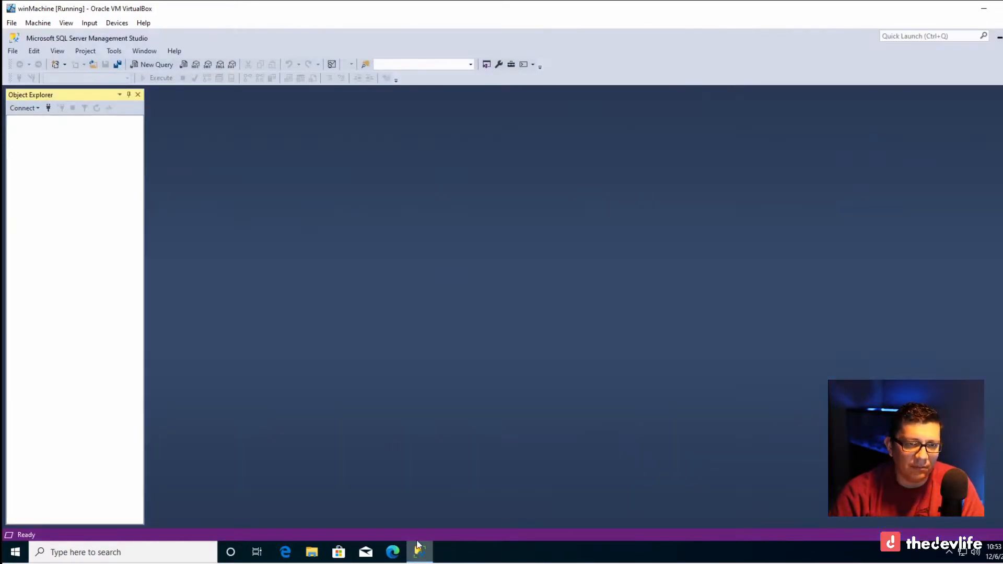
{"action": "mouse_move", "coordinate": [48, 108]}
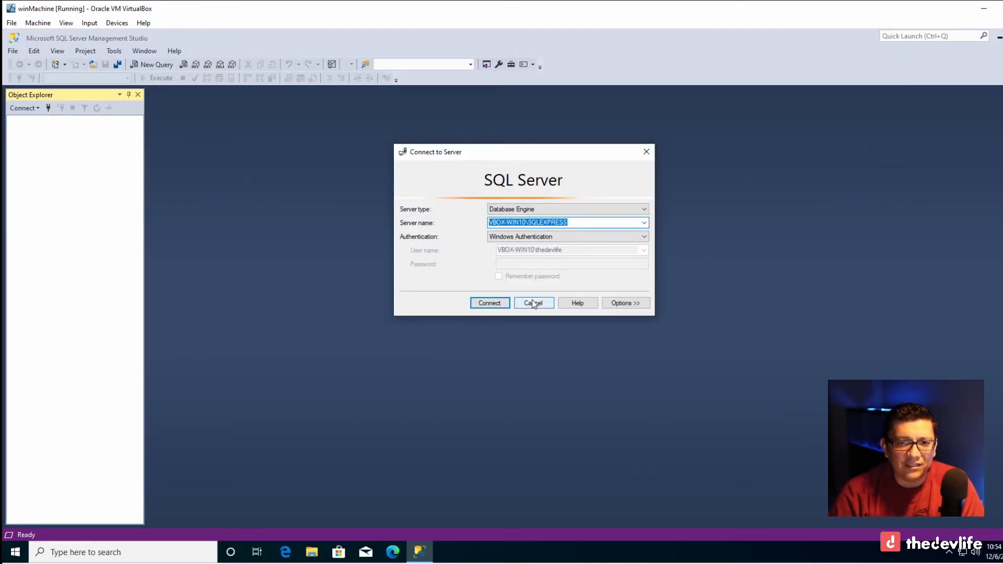
- Enter localhost\SQLEXPRESS as the server name and connect with Windows Authentication
{"action": "left_click", "coordinate": [566, 222]}
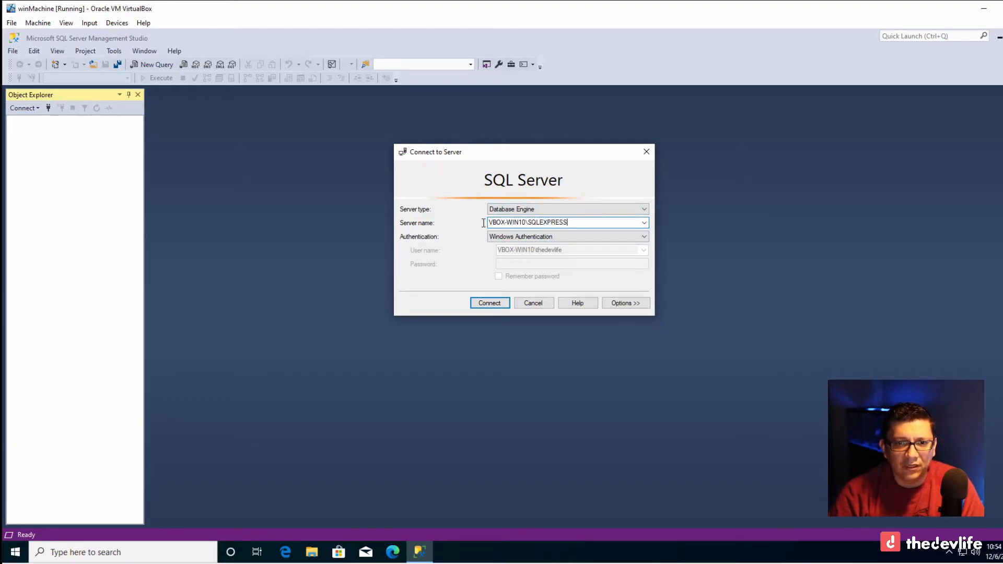
{"action": "type", "text": "localhost\\SQLEXPRESS"}
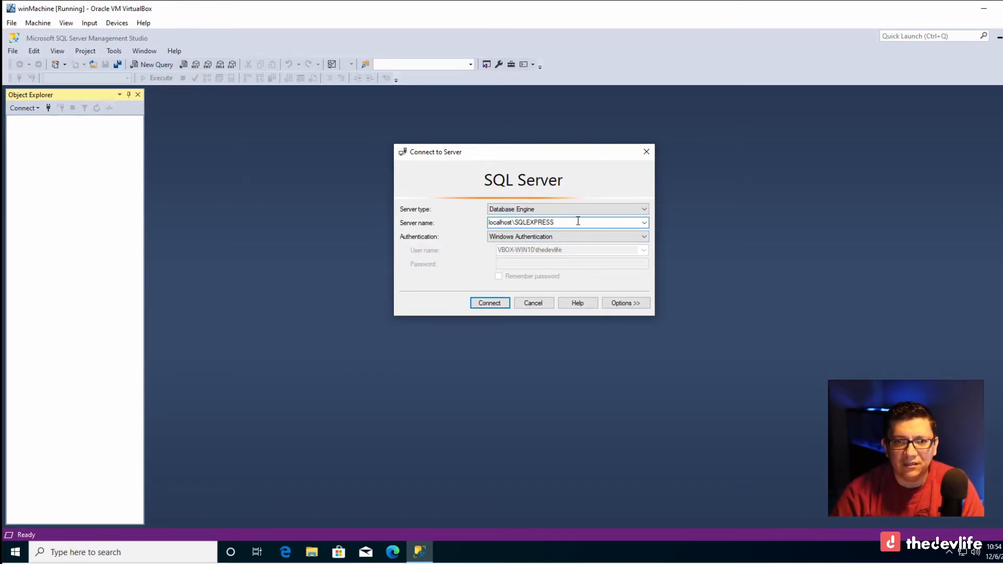
{"action": "left_click", "coordinate": [490, 303]}
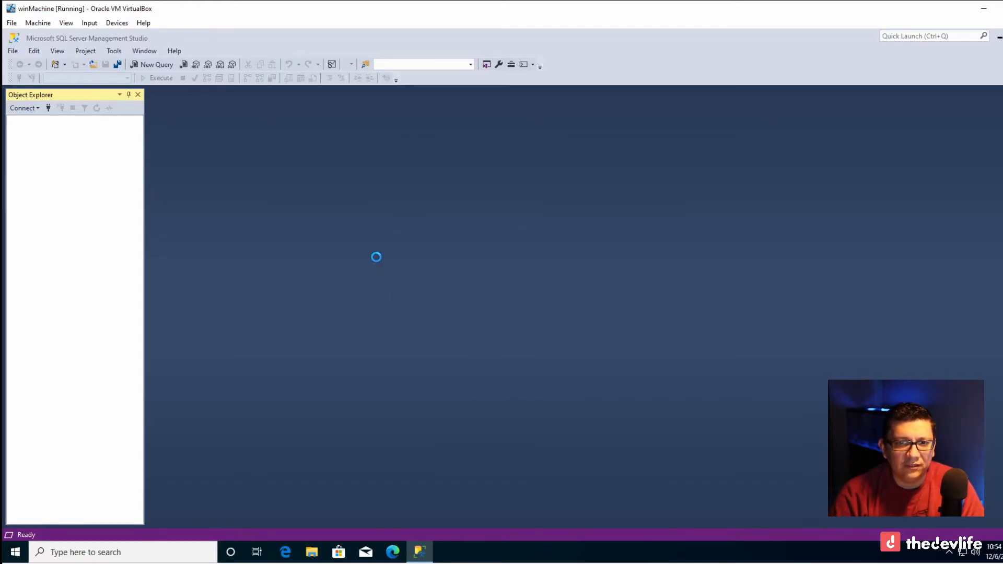